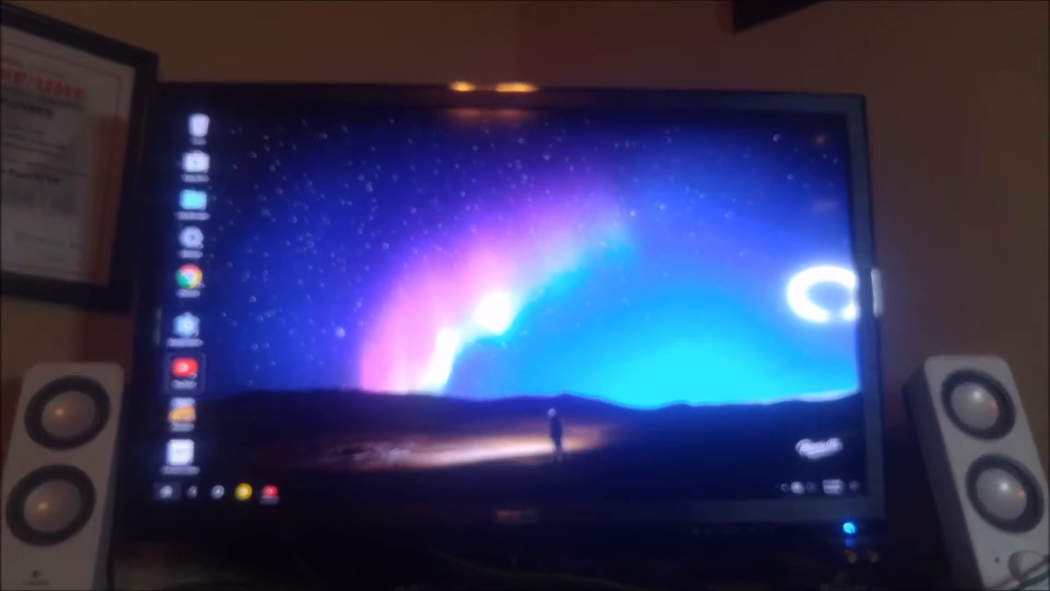
Launch YouTube from the Remix OS taskbar and view the account page's history and library
{"action": "left_click", "coordinate": [179, 373]}
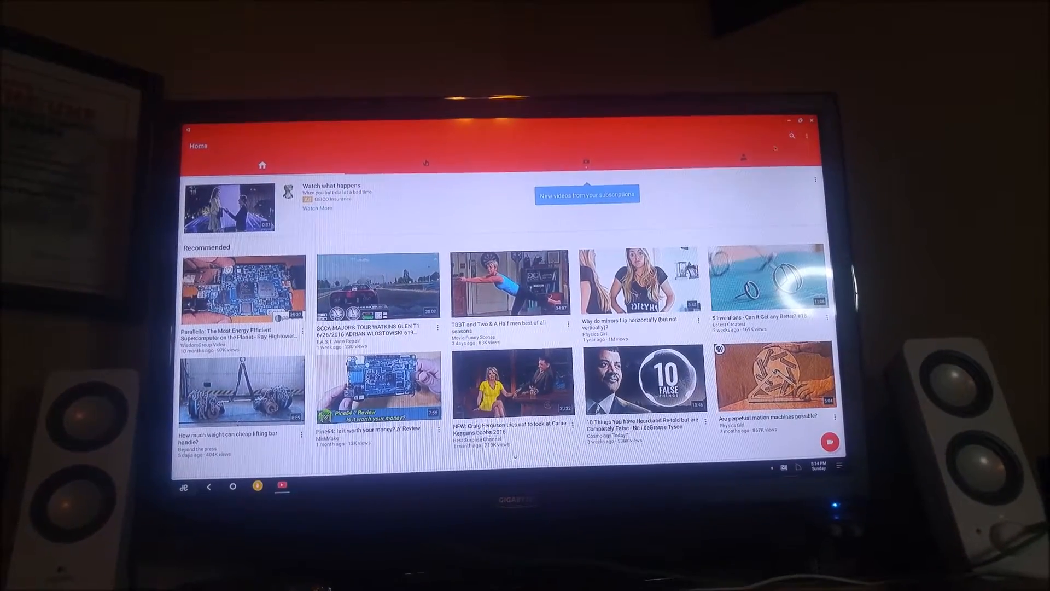
{"action": "left_click", "coordinate": [743, 157]}
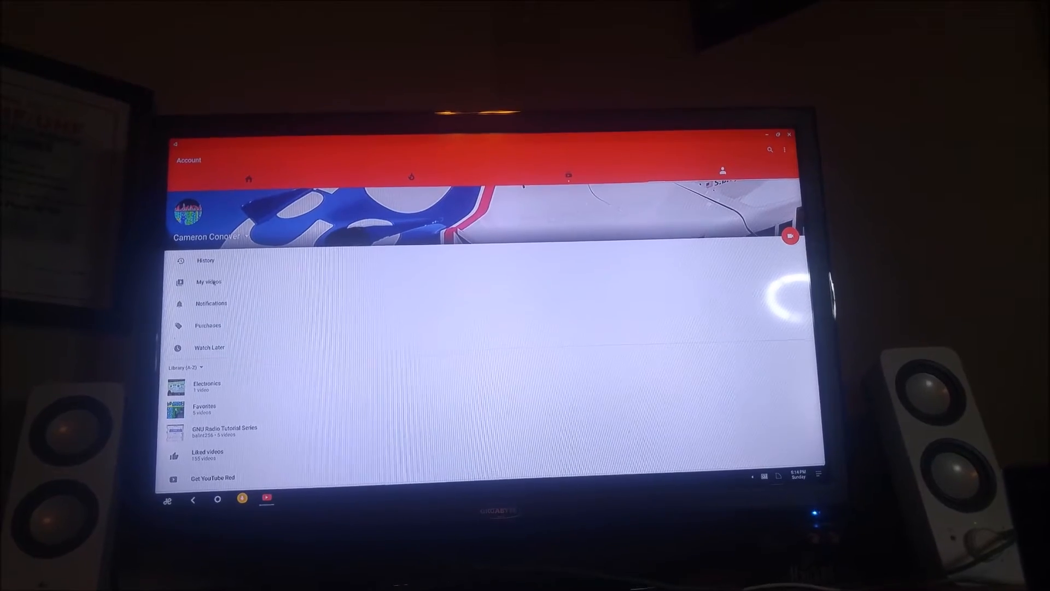
{"action": "left_click", "coordinate": [209, 281]}
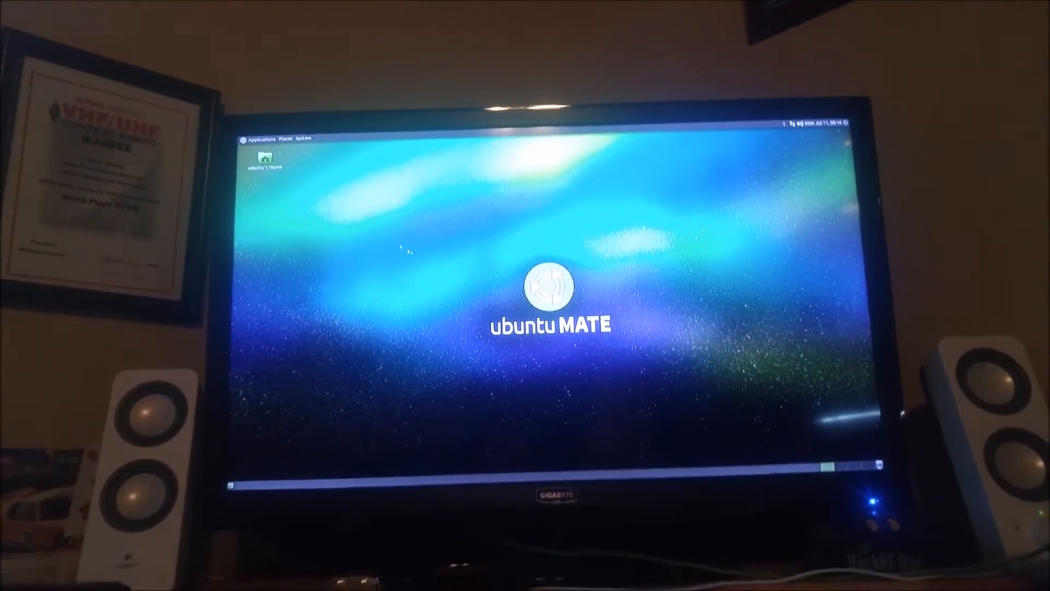
Launch Midori from the Ubuntu MATE applications list
{"action": "left_click", "coordinate": [260, 138]}
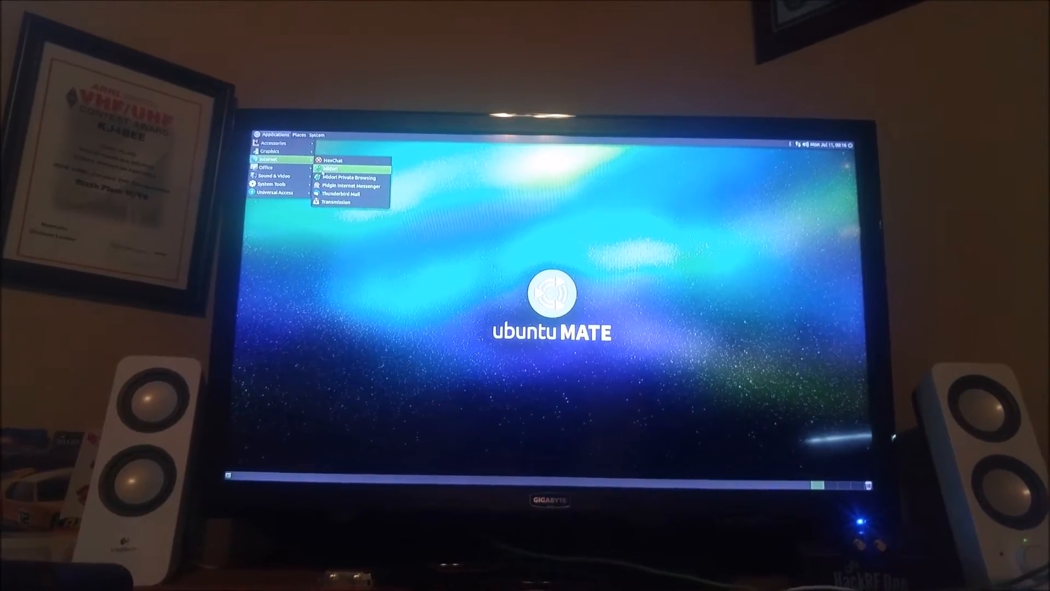
{"action": "left_click", "coordinate": [325, 167]}
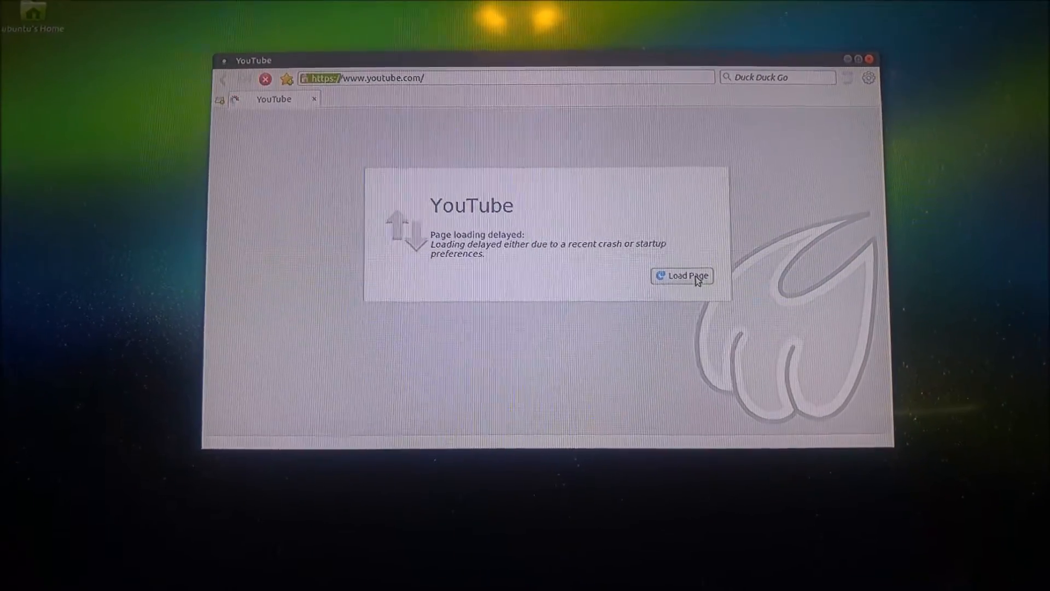
Load the delayed YouTube page to show recommended videos, then open a second Speed Dial tab
{"action": "left_click", "coordinate": [682, 275]}
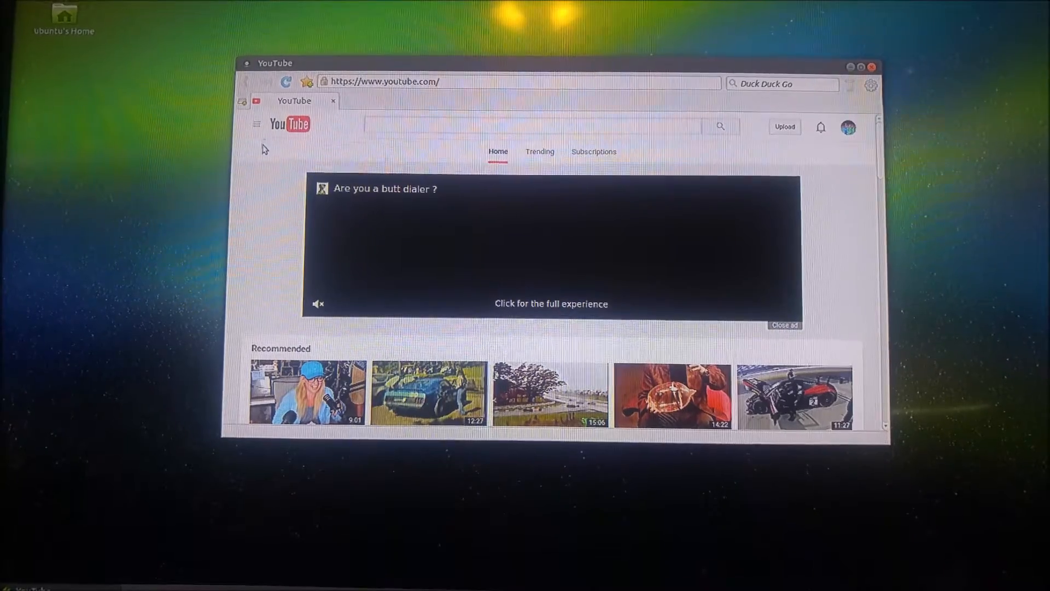
{"action": "left_click", "coordinate": [256, 125]}
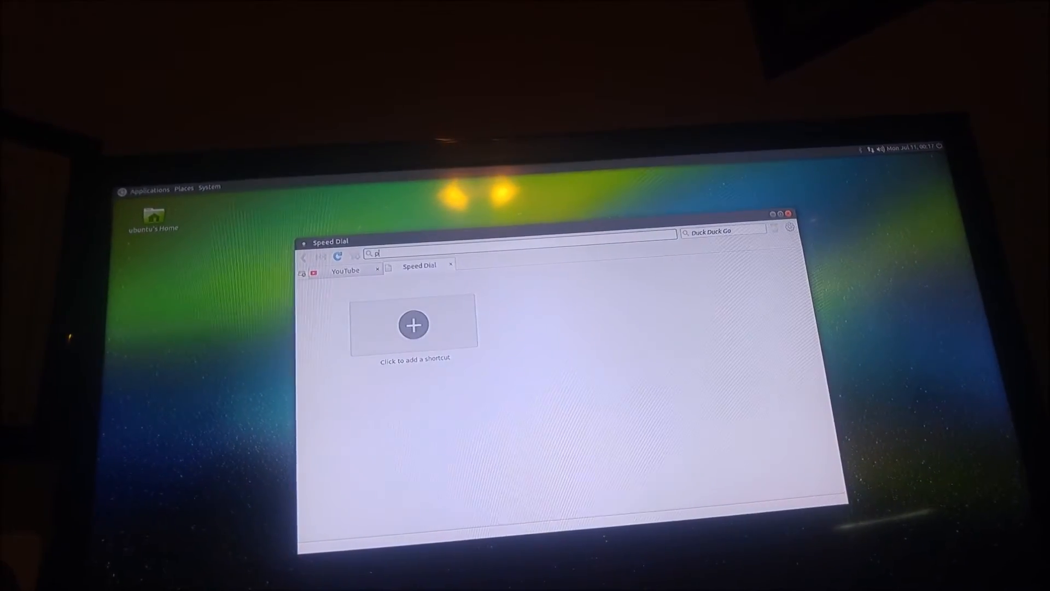
Search Google for 'pine64' and open the Home - PINE 64 result
{"action": "type", "text": "ine64"}
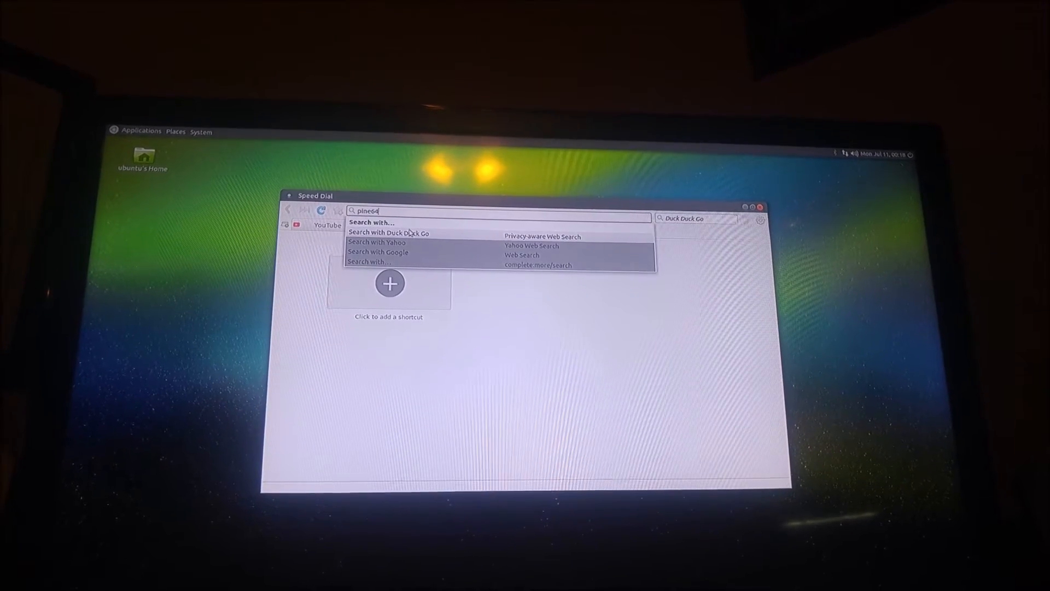
{"action": "left_click", "coordinate": [378, 251]}
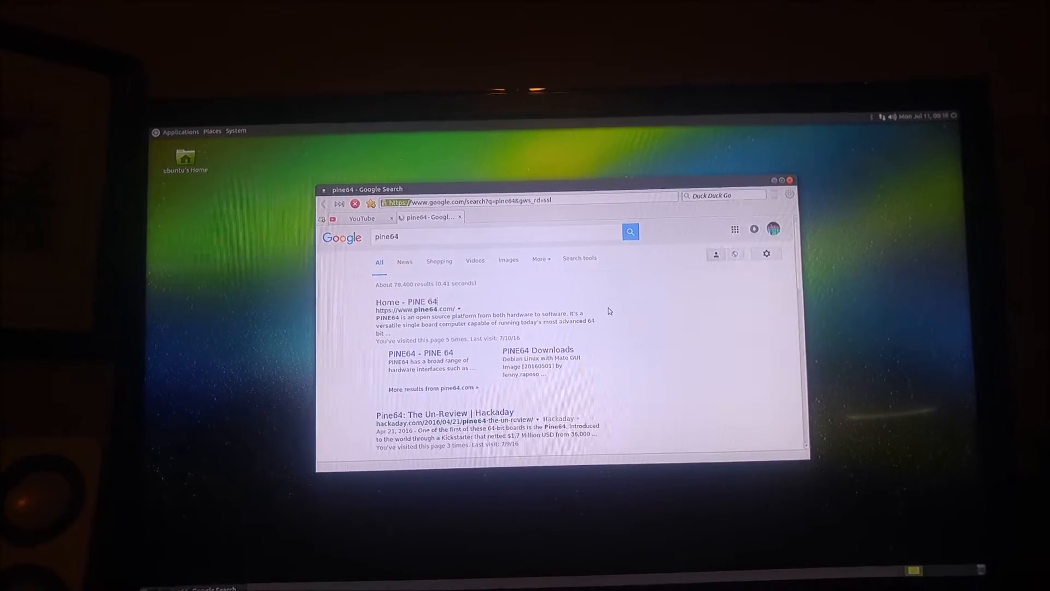
{"action": "left_click", "coordinate": [405, 301]}
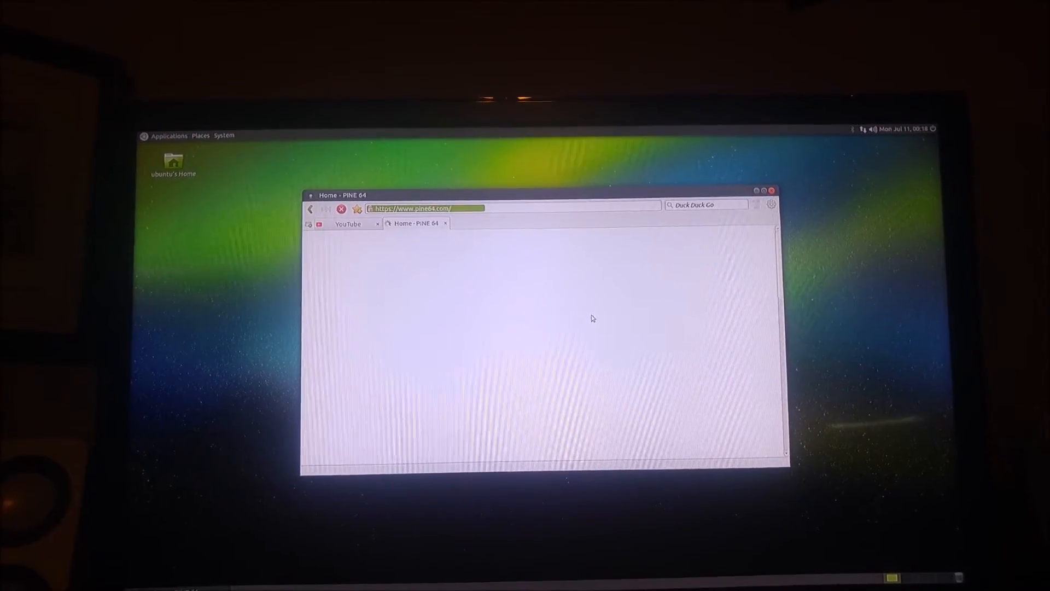